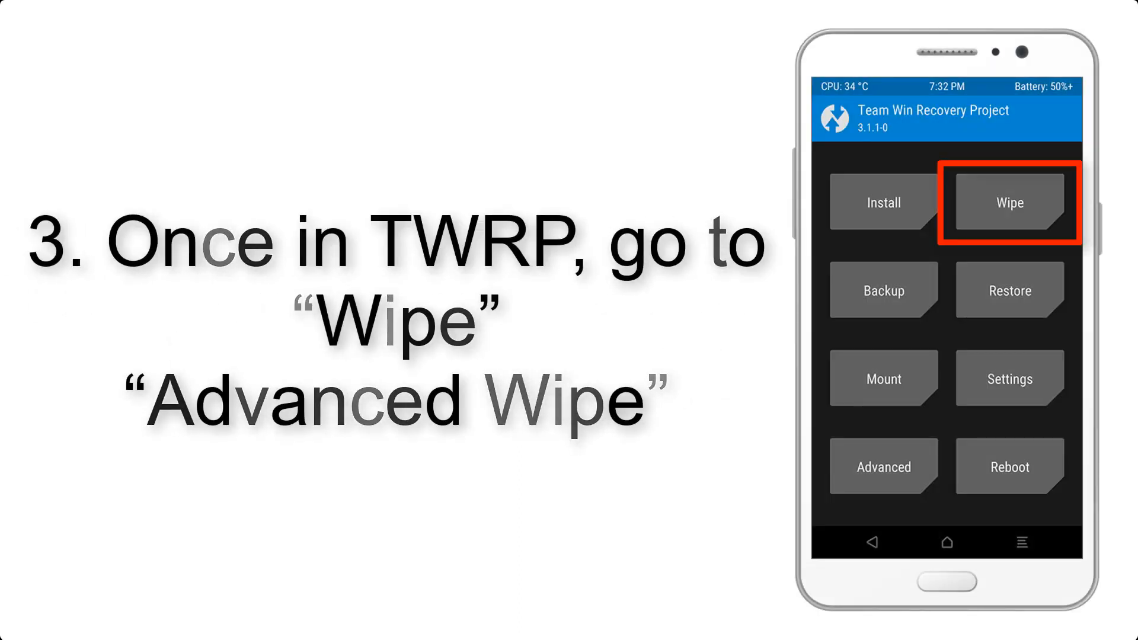
Step: Advance the tutorial to step 6, reaching GSI ROM.xz in the SD card's Download folder
left_click(1009, 202)
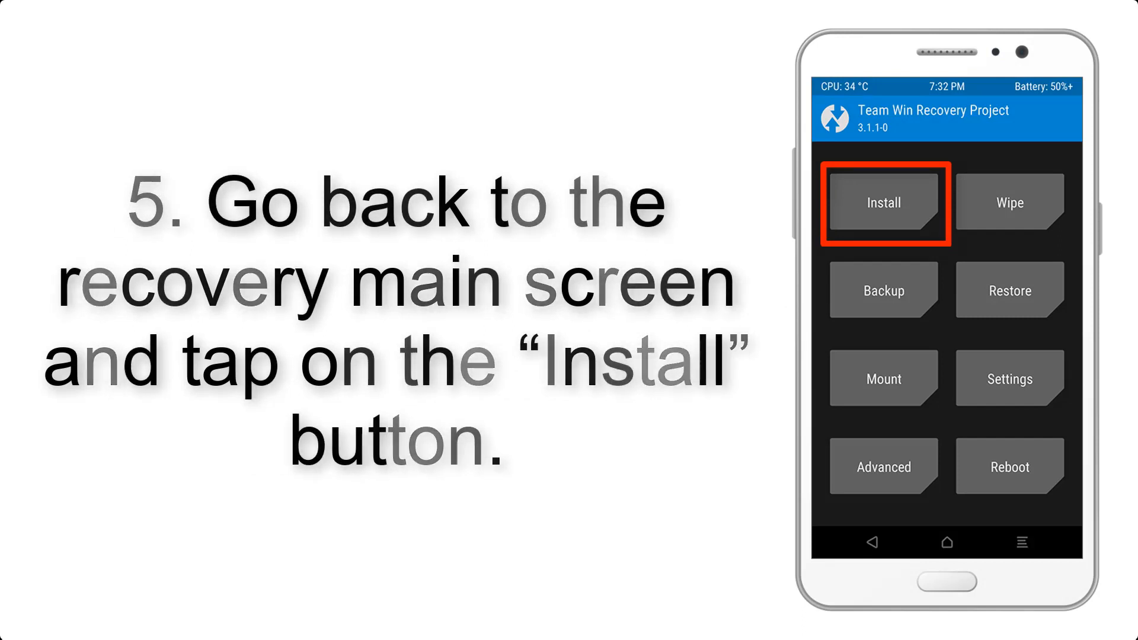
left_click(883, 202)
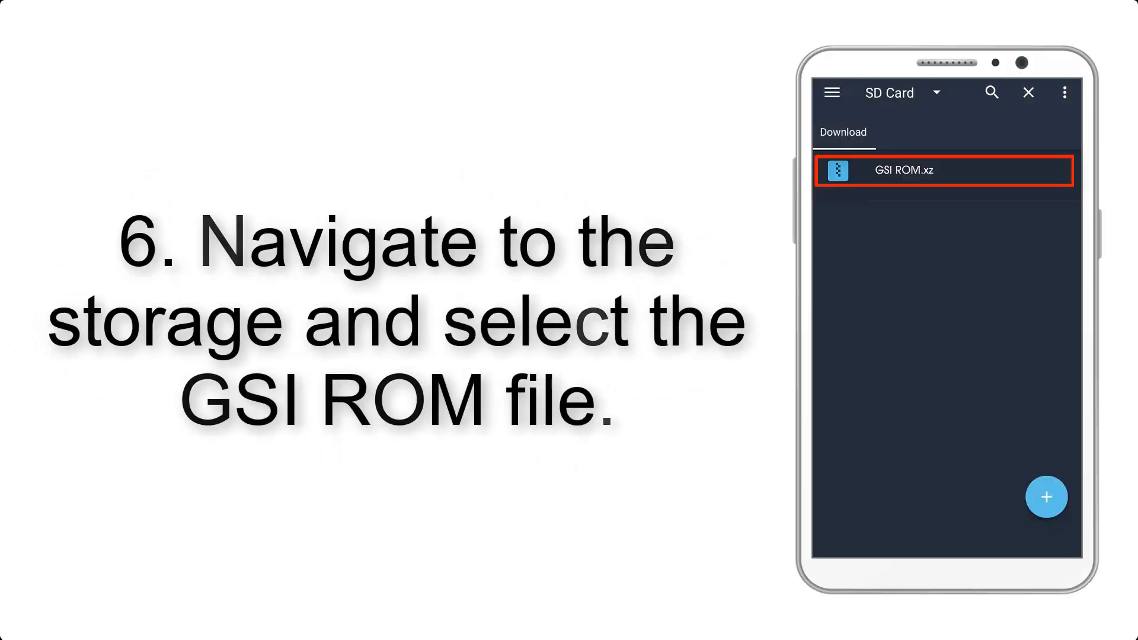